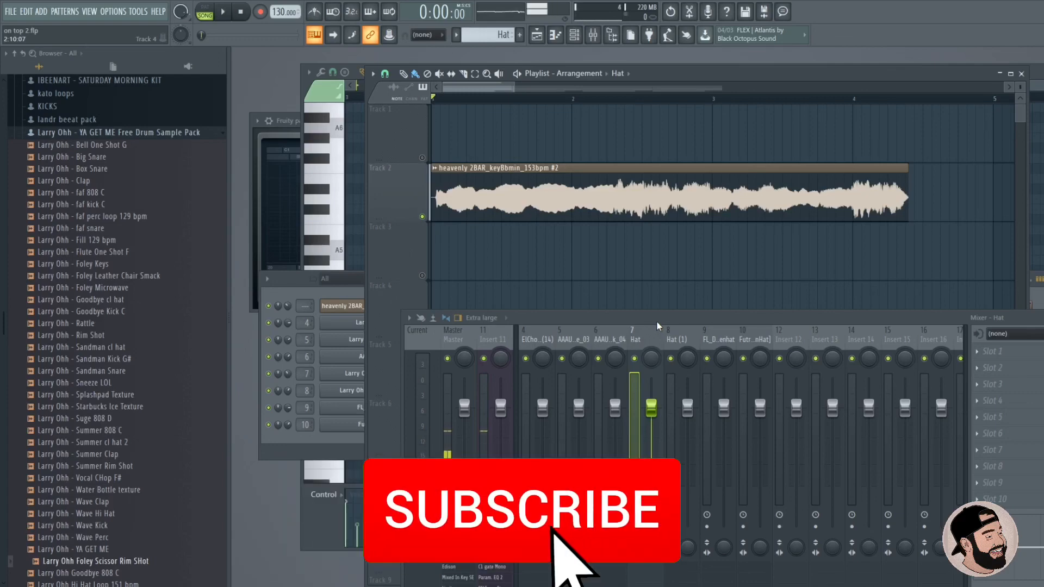
Bring up the add-channel plugin list from the Channel Rack.
left_click(524, 509)
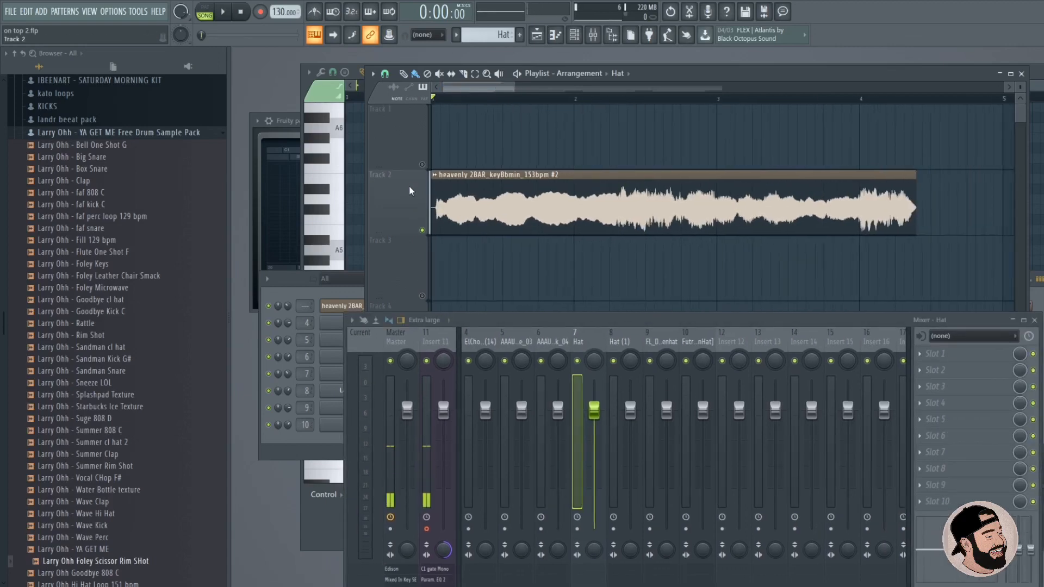
left_click(222, 12)
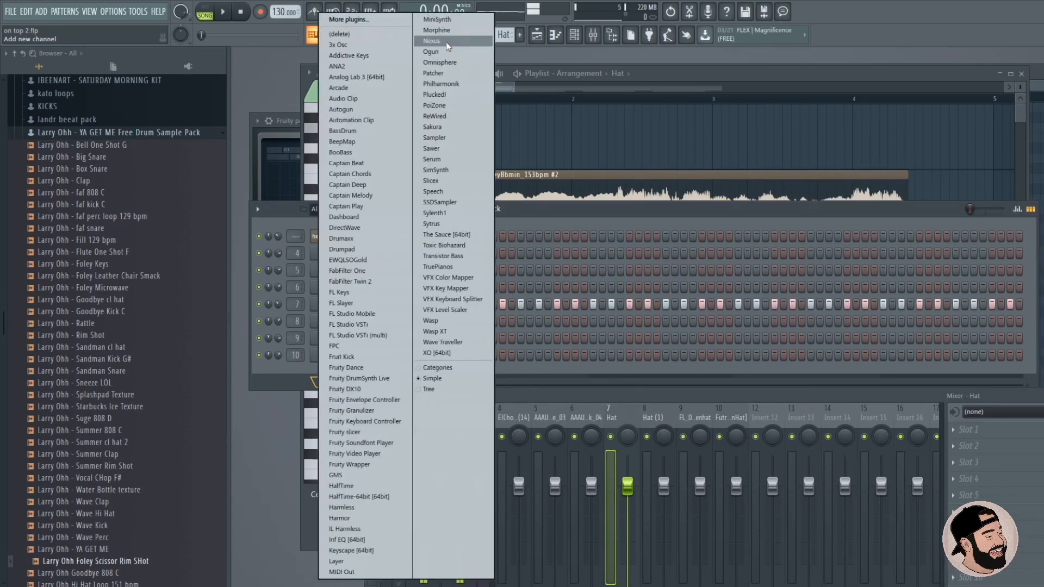
mouse_move(346, 206)
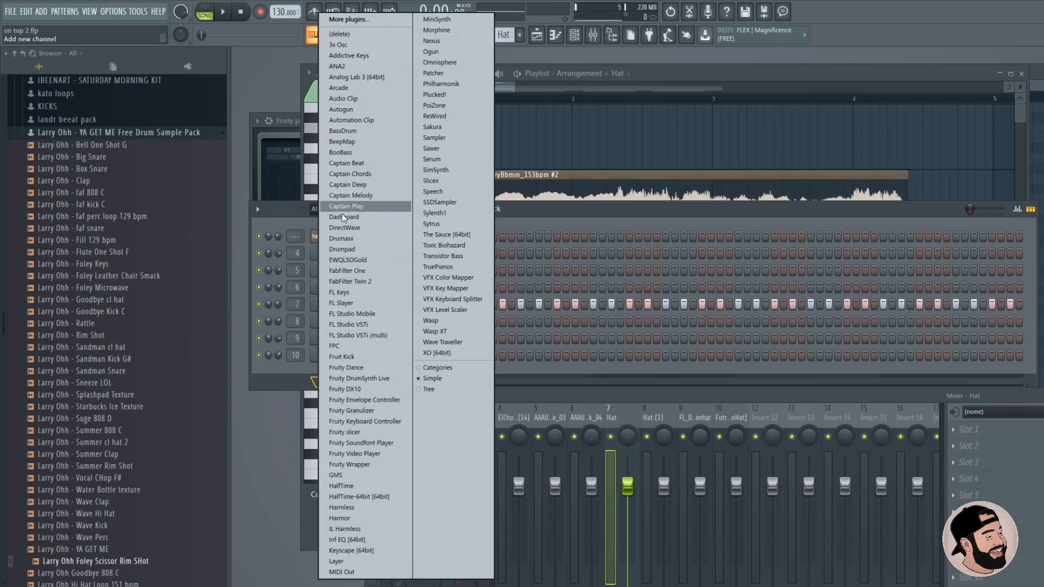
Insert Harmor as a new instrument channel with its editor shown.
left_click(340, 517)
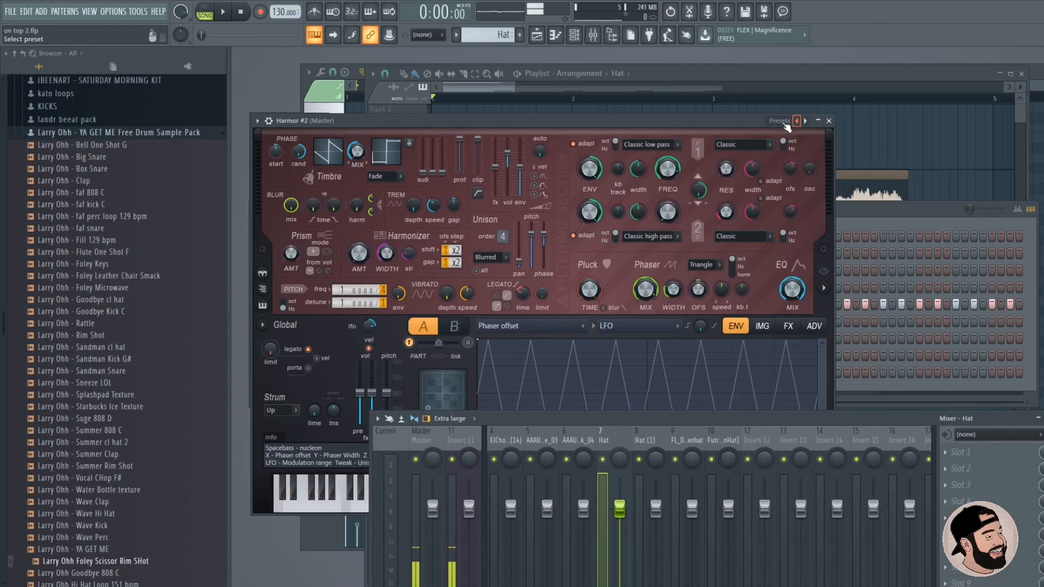
left_click(797, 122)
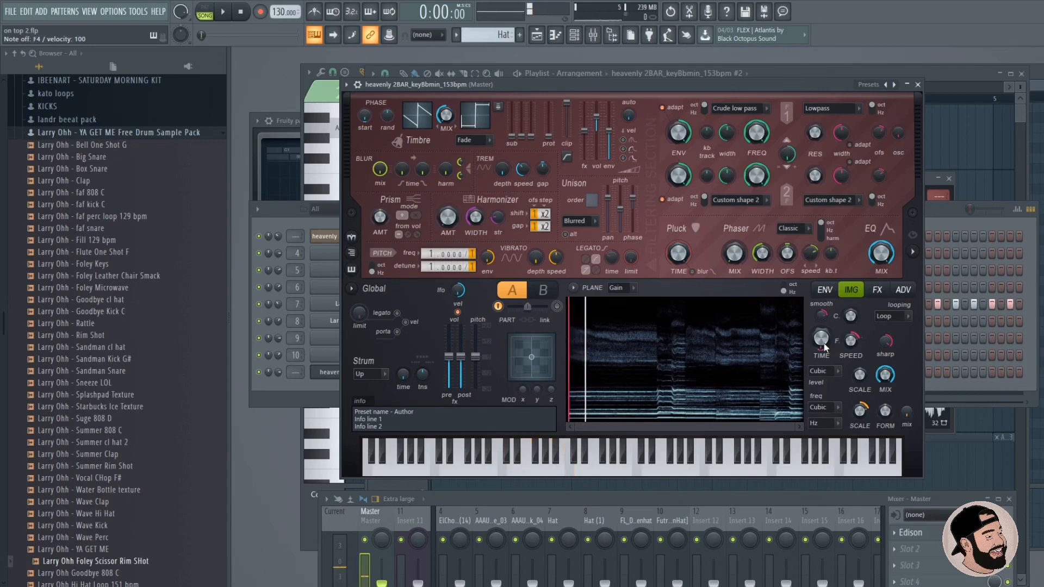
Tune Harmor's image TIME and SPEED knobs so the vocal image plays back slower, auditioning notes.
left_click(539, 460)
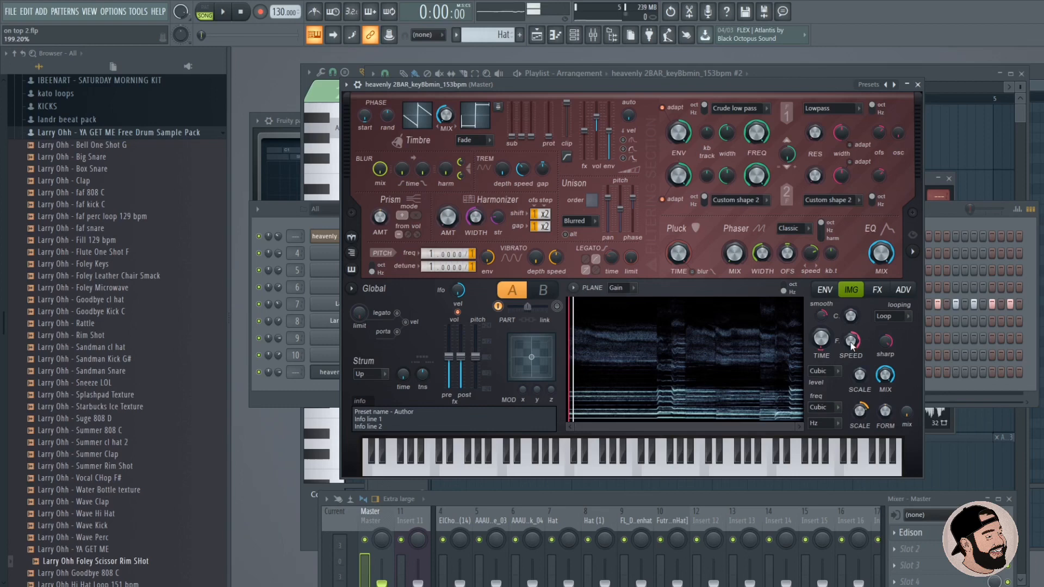
left_click(522, 456)
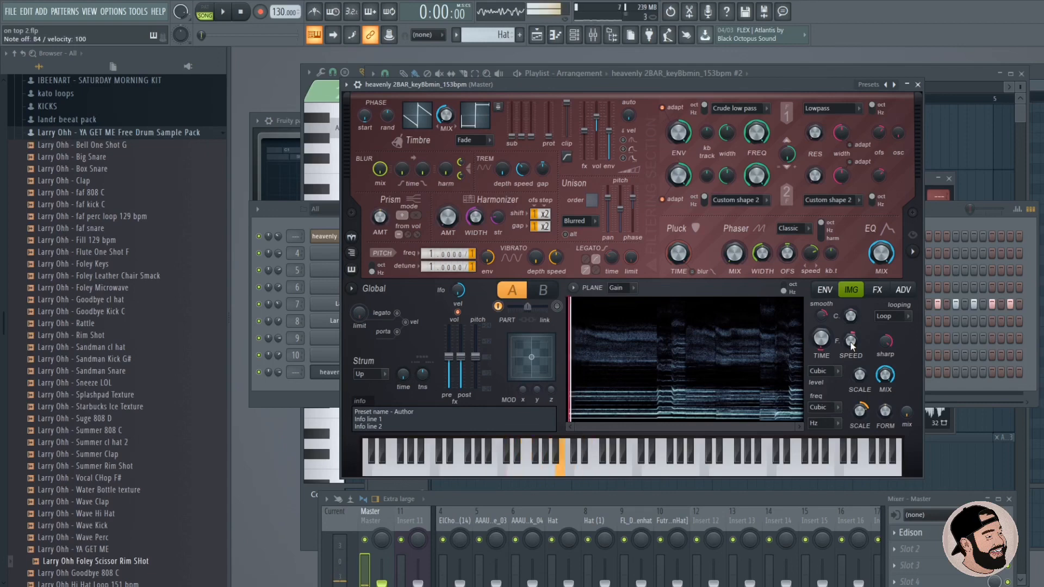
left_click(574, 456)
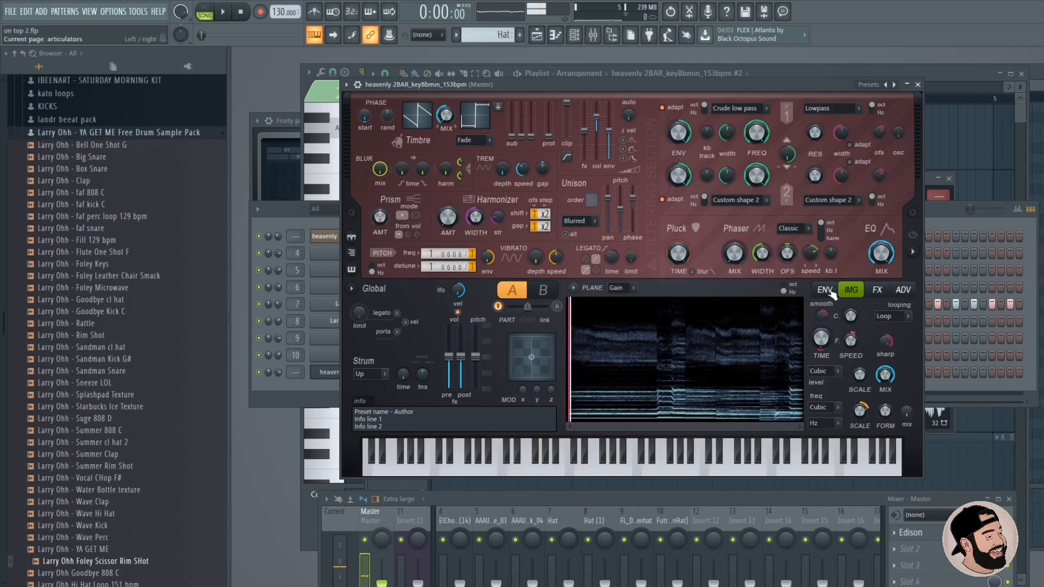
Reshape Harmor's Volume envelope in the ENV section by moving its points.
left_click(823, 289)
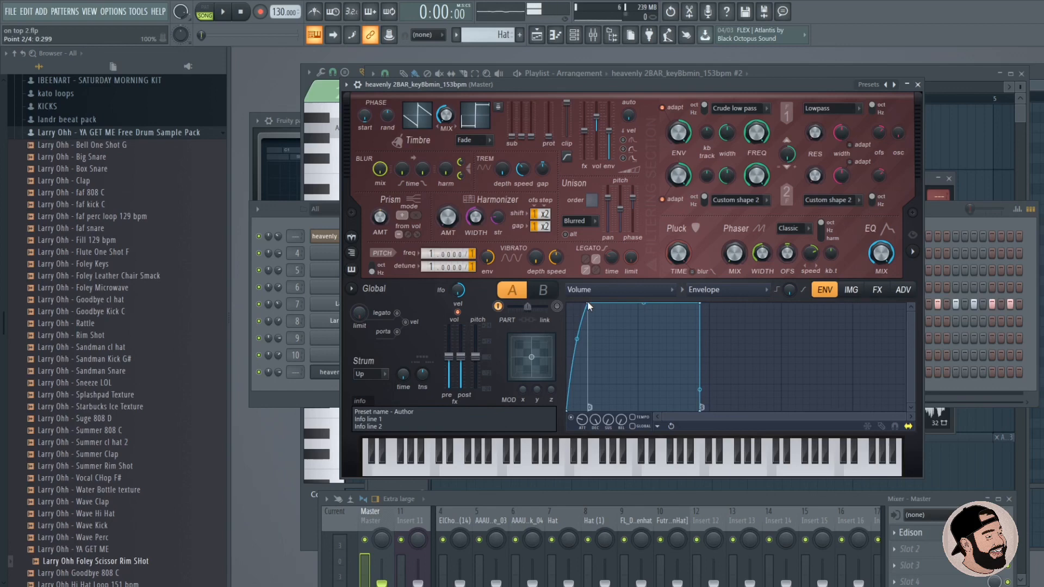
left_click(524, 459)
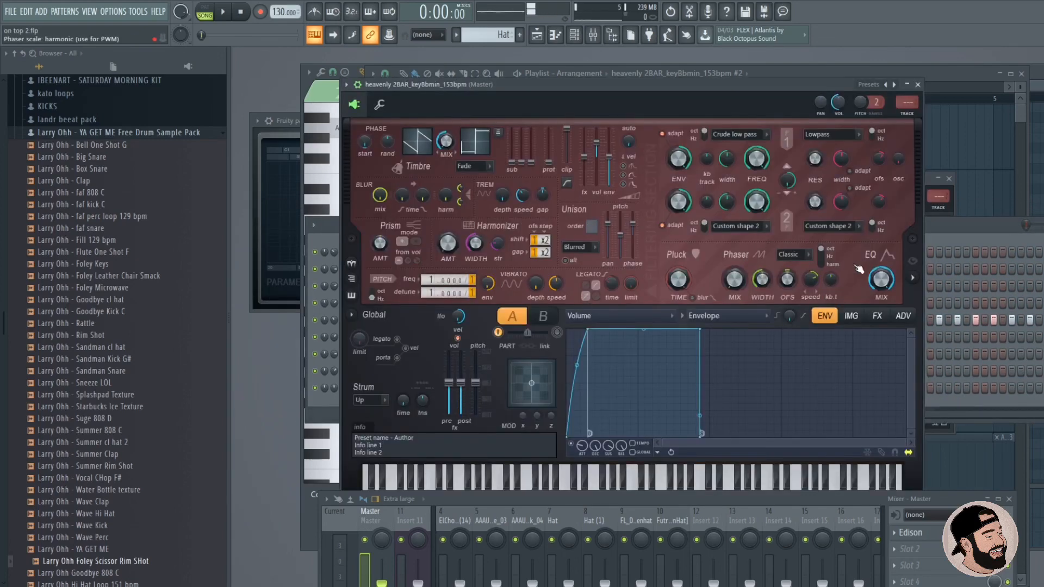
Show Harmor's FX page with distortion, chorus, delay, reverb and compression.
left_click(851, 315)
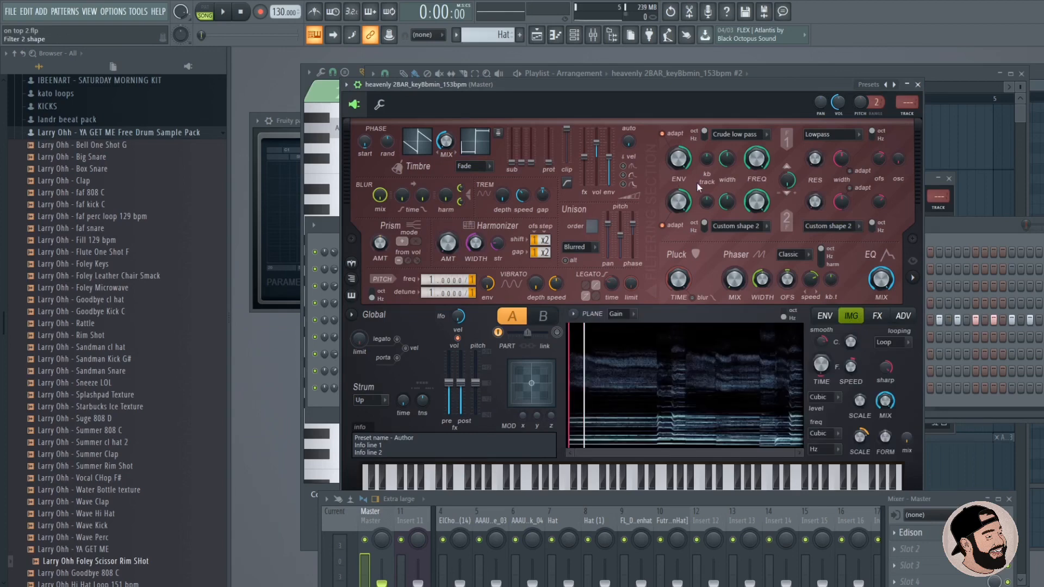
left_click(876, 315)
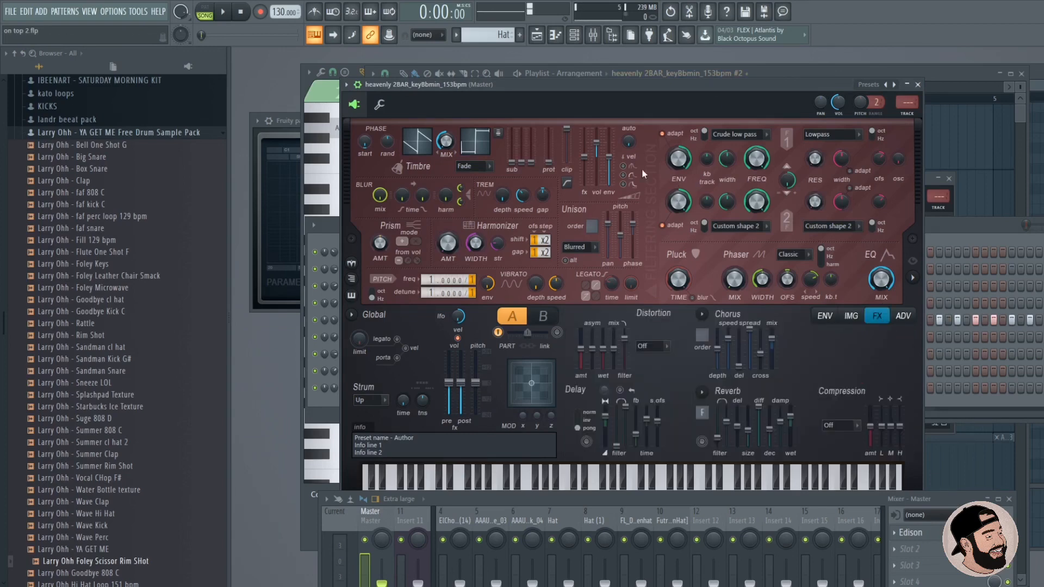
Switch Harmor's distortion to Classic and raise its amount.
left_click(875, 309)
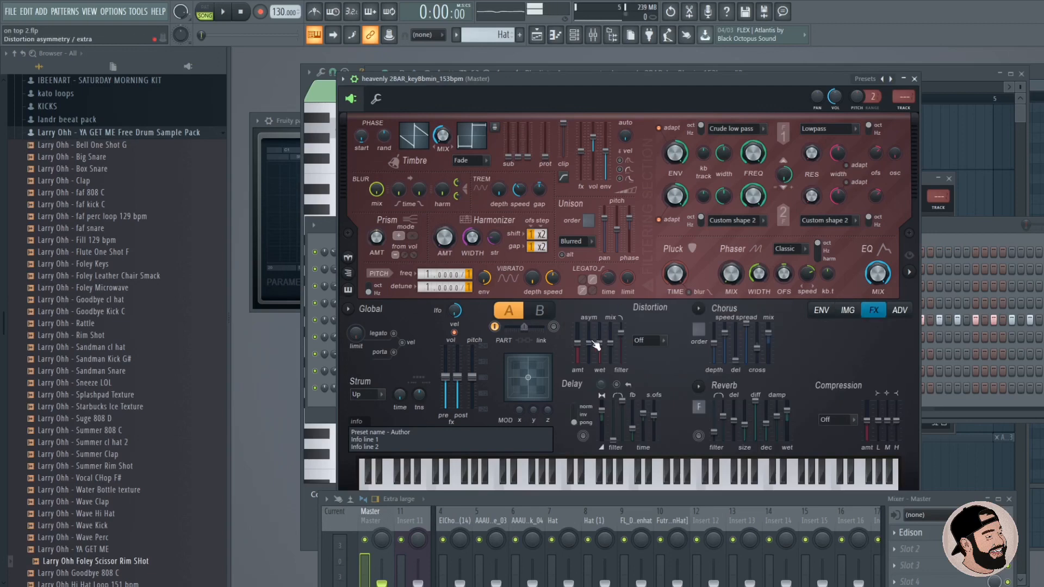
left_click(662, 341)
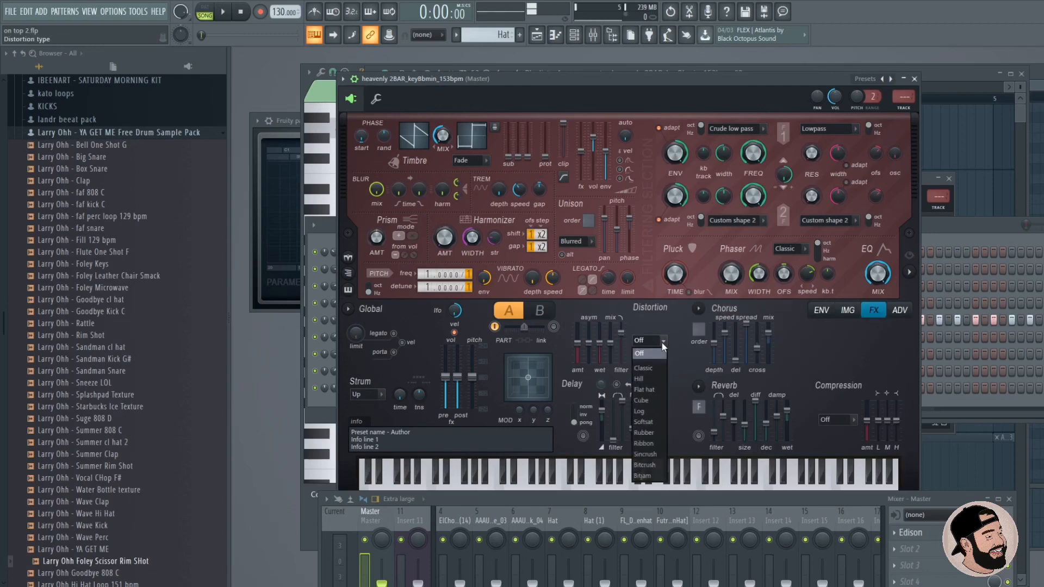
left_click(641, 368)
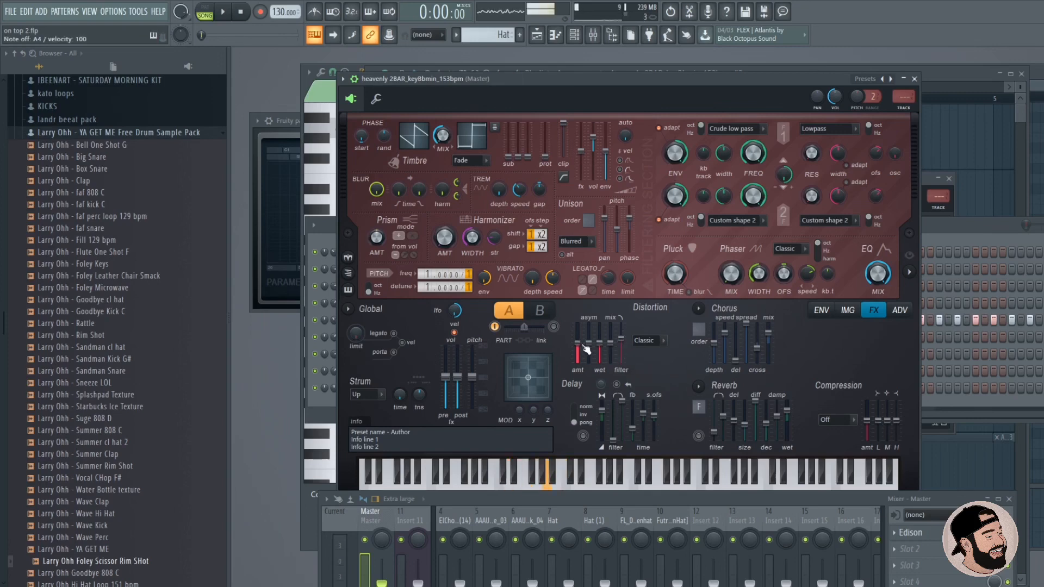
left_click(512, 473)
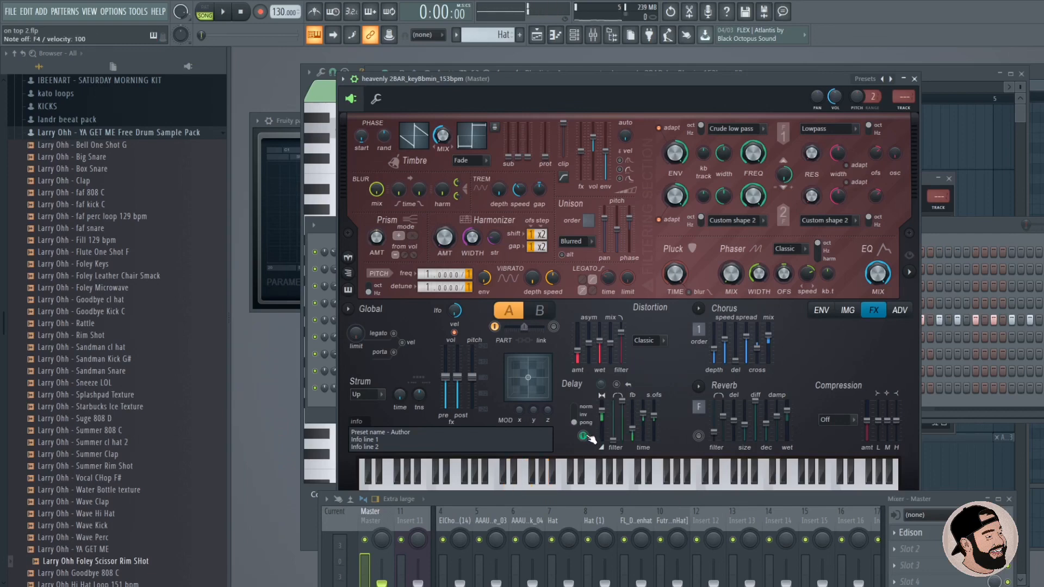
Enable Harmor's delay with adjusted delay time, then enable its reverb.
left_click(582, 421)
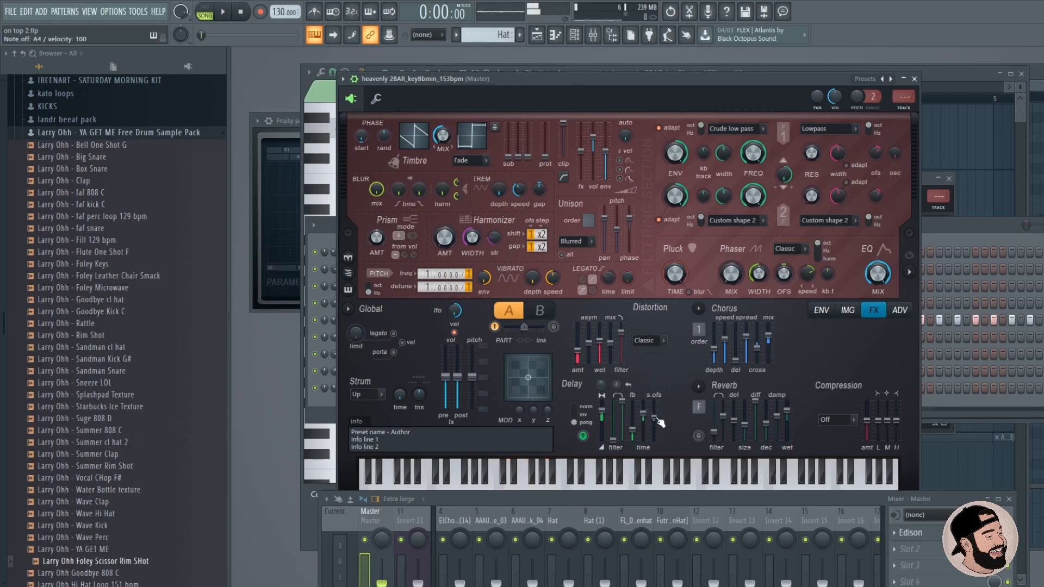
left_click(525, 469)
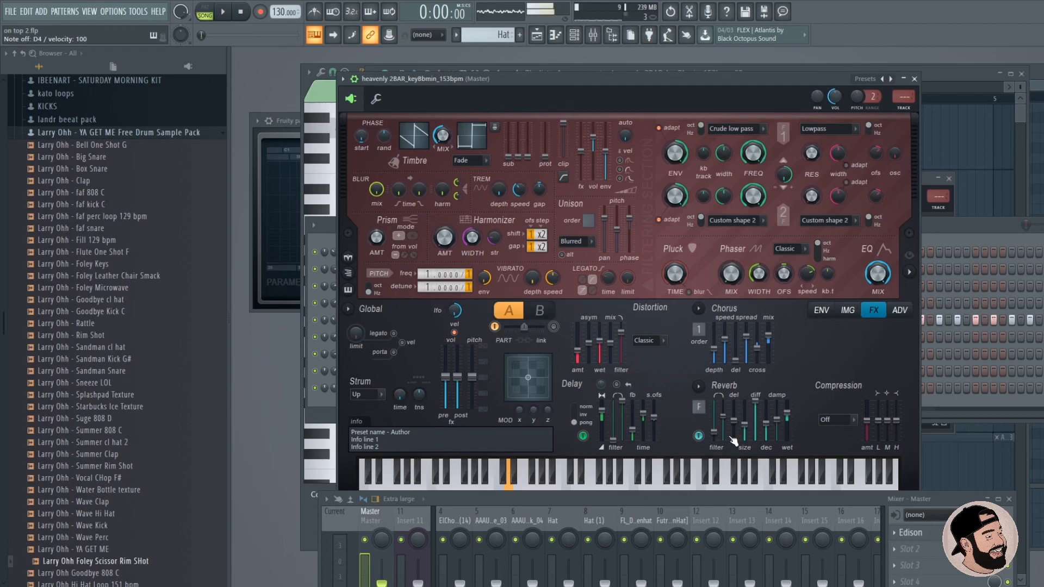
left_click(509, 472)
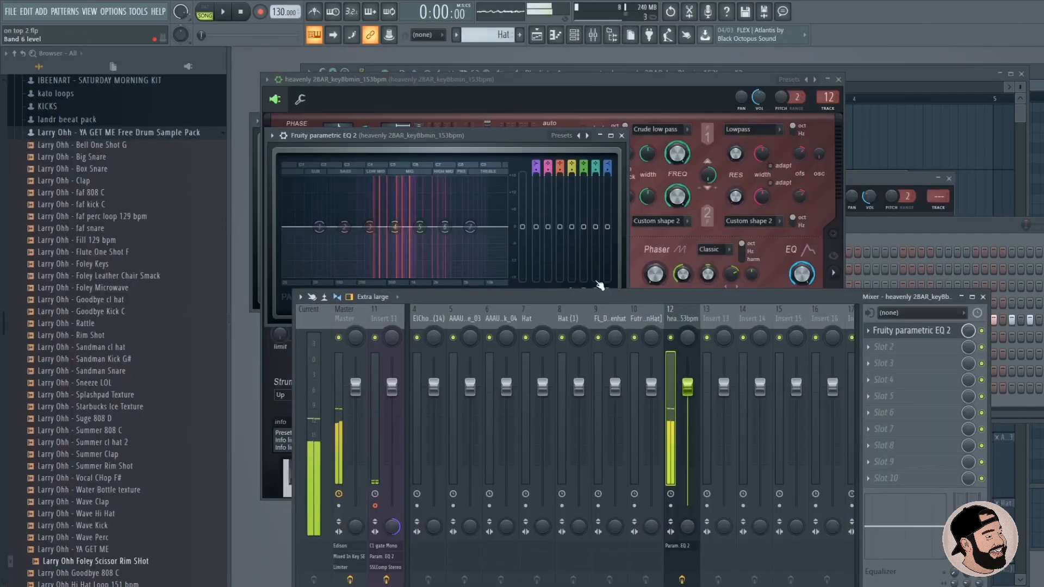
In Fruity Parametric EQ 2, roll off lows and highs and boost the mid peak around 1.4 kHz.
left_click_drag(343, 225, 344, 237)
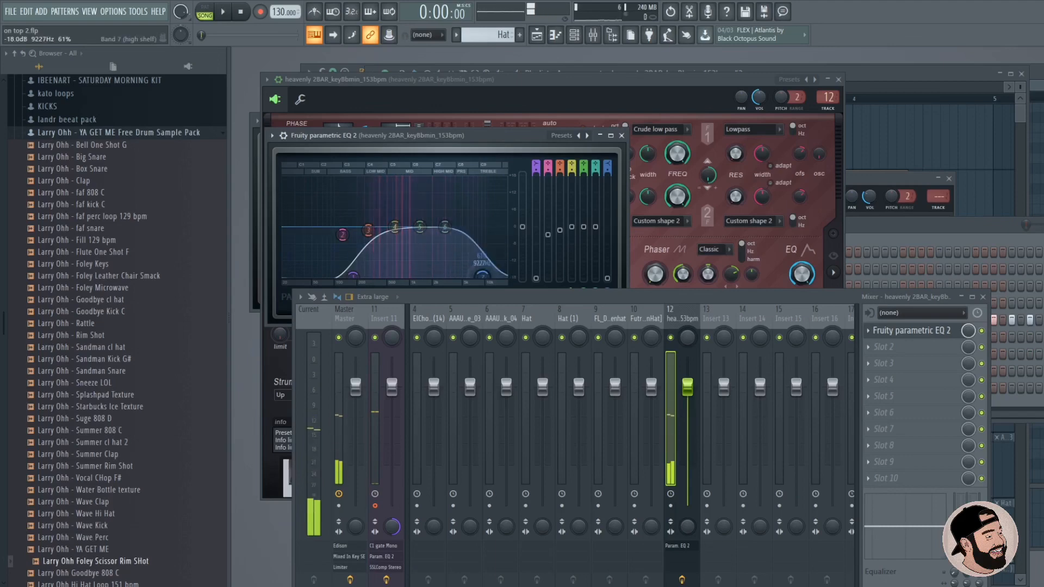
left_click_drag(444, 230, 419, 230)
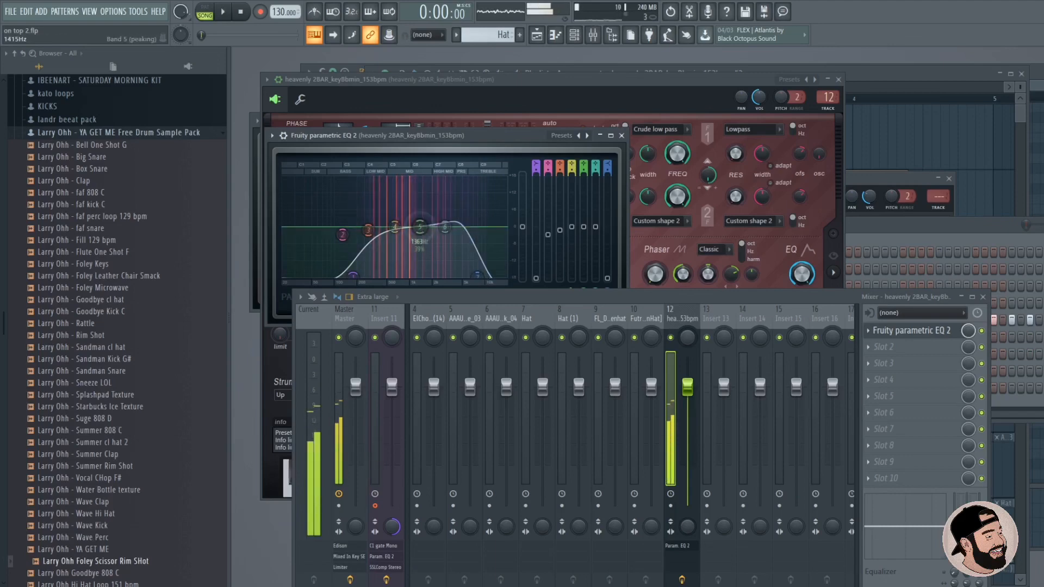
left_click_drag(419, 232, 445, 233)
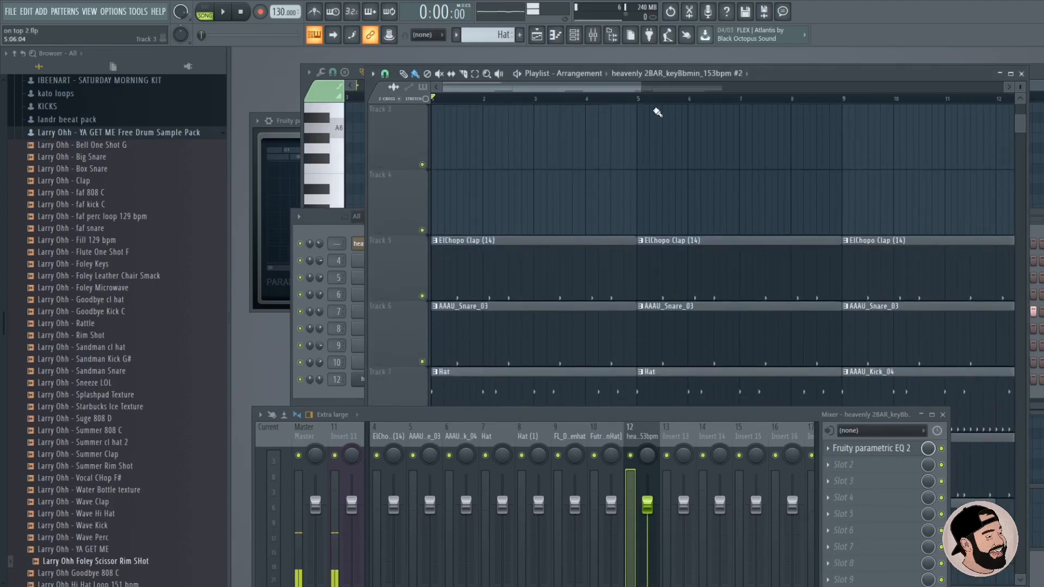
Switch to the Playlist arrangement showing the clap, snare and hat tracks.
left_click(454, 35)
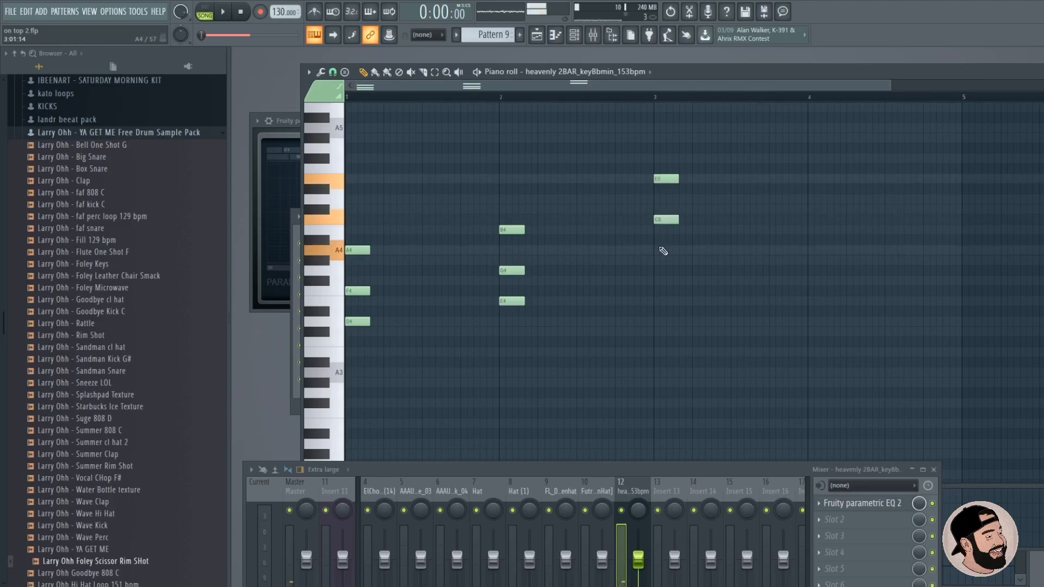
Complete the four bar-long chords (adding A4 to the third) and play the progression back.
left_click(666, 249)
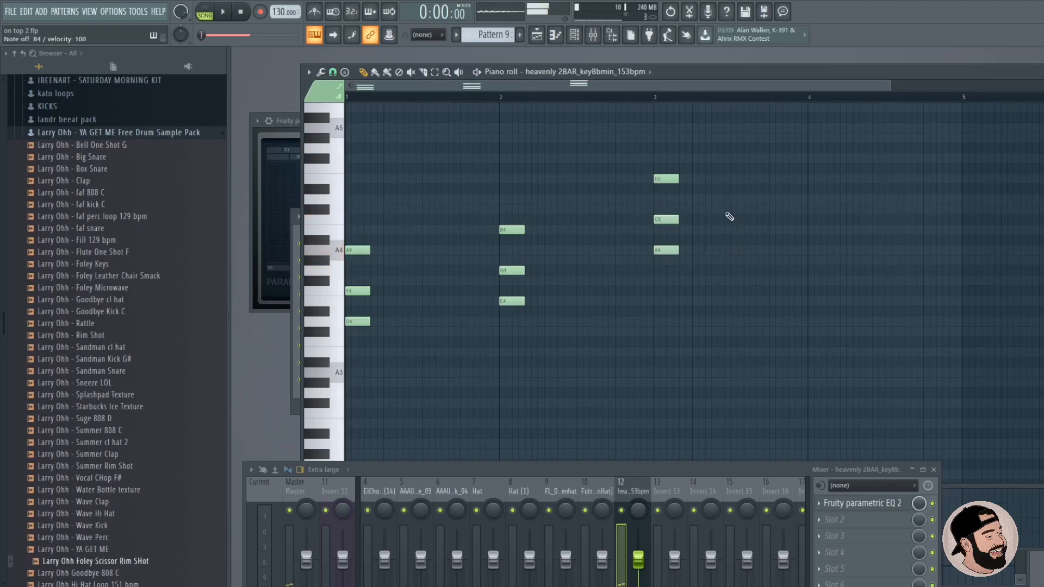
left_click(820, 199)
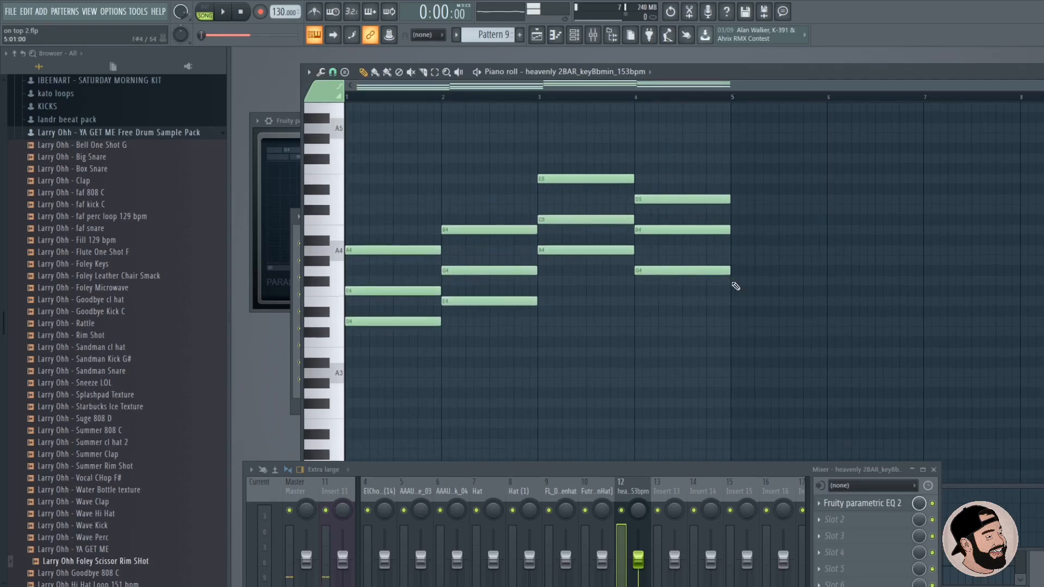
left_click(222, 11)
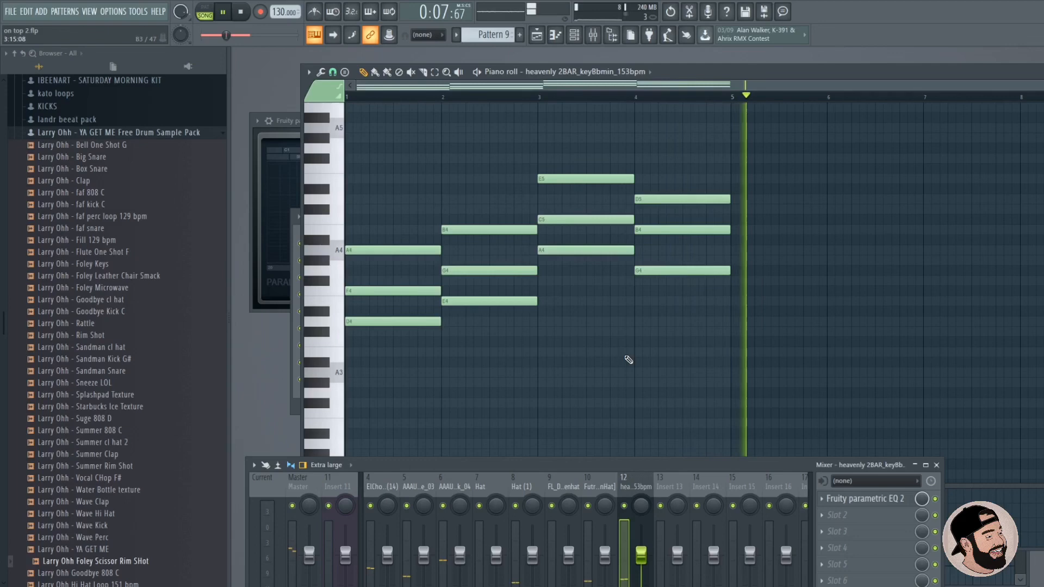
left_click(240, 11)
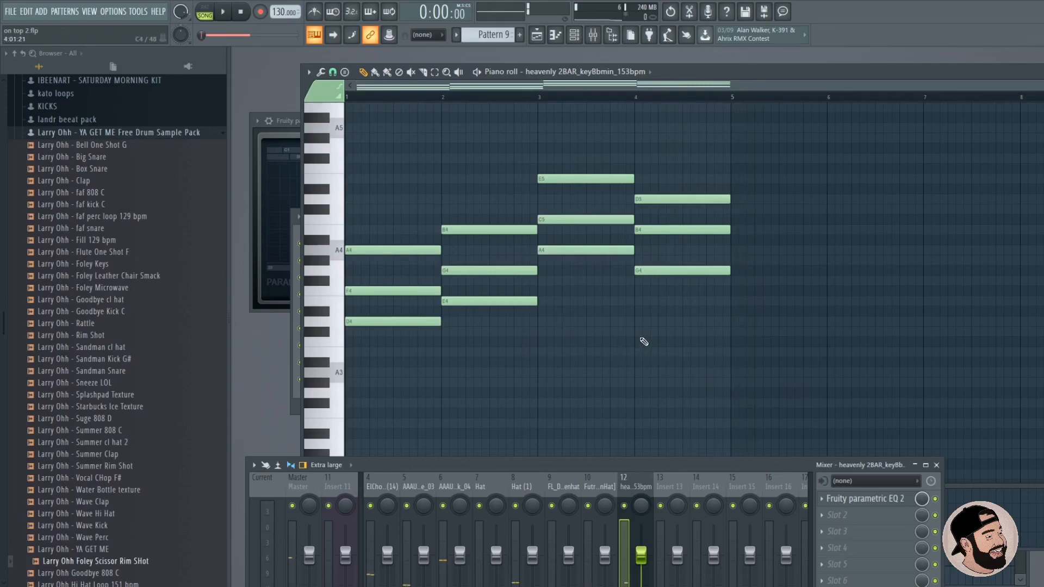
left_click(221, 12)
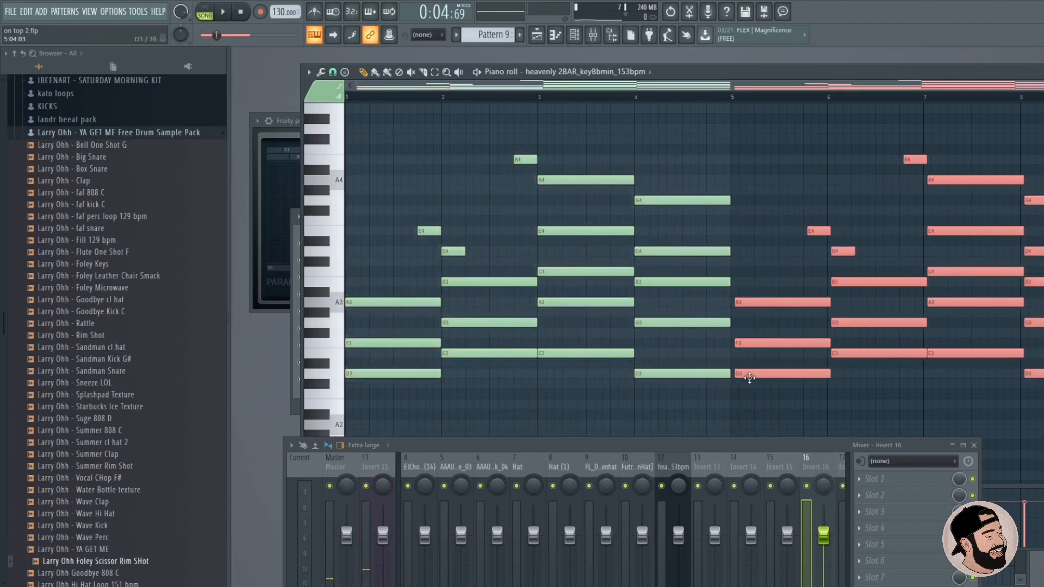
Duplicate the lowered chords with passing notes to fill eight bars.
left_click(674, 494)
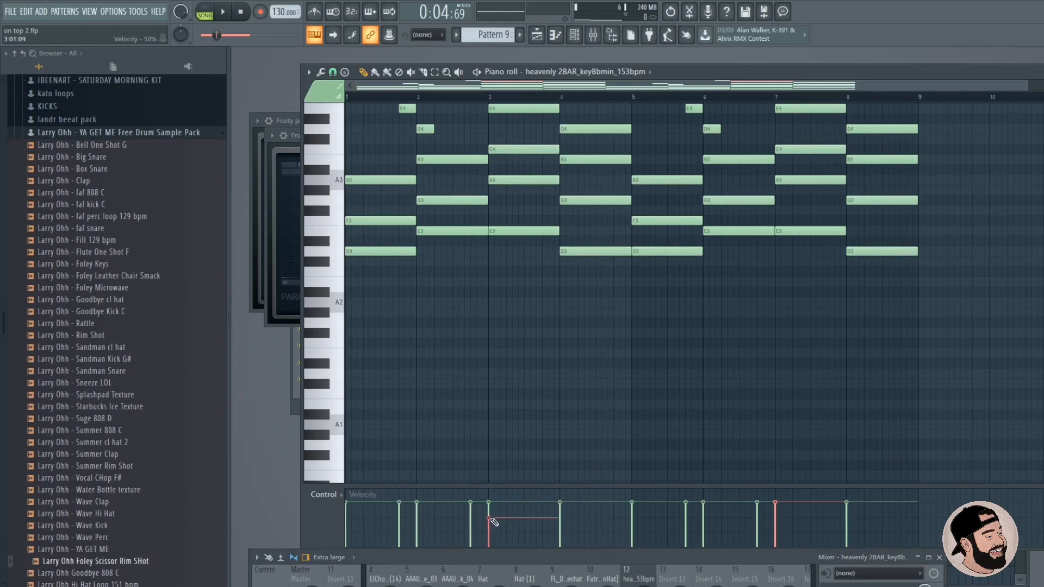
Draw velocity bars for some progression notes down to about 50%.
left_click(222, 12)
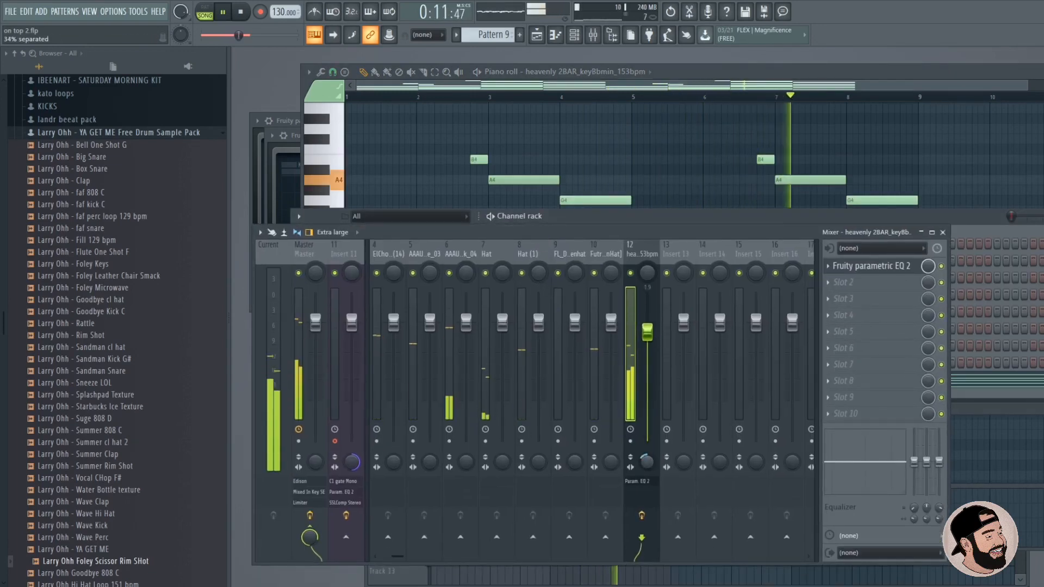
Lower insert 12's volume fader for the Harmor vocal synth to about -2.7 dB.
left_click(223, 12)
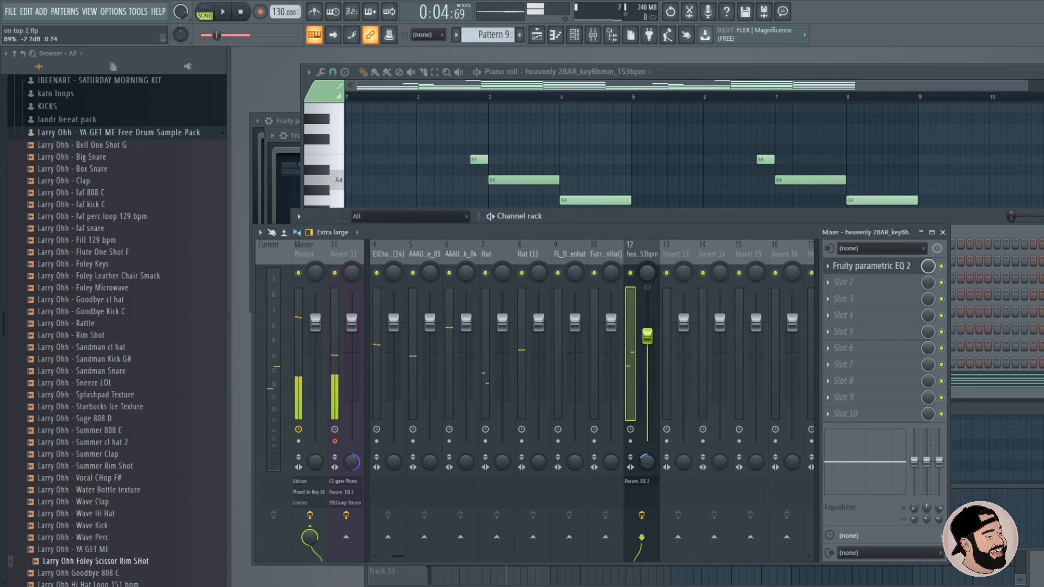